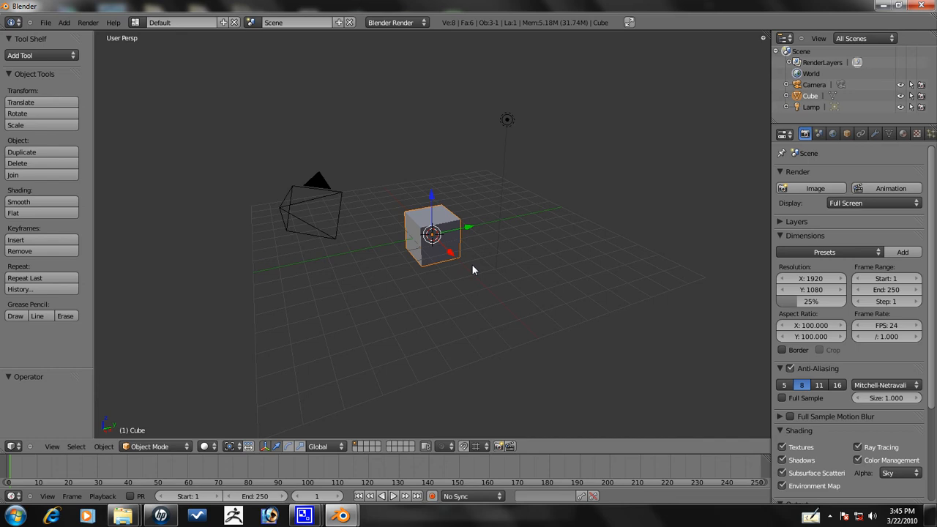
{"action": "mouse_move", "coordinate": [471, 269]}
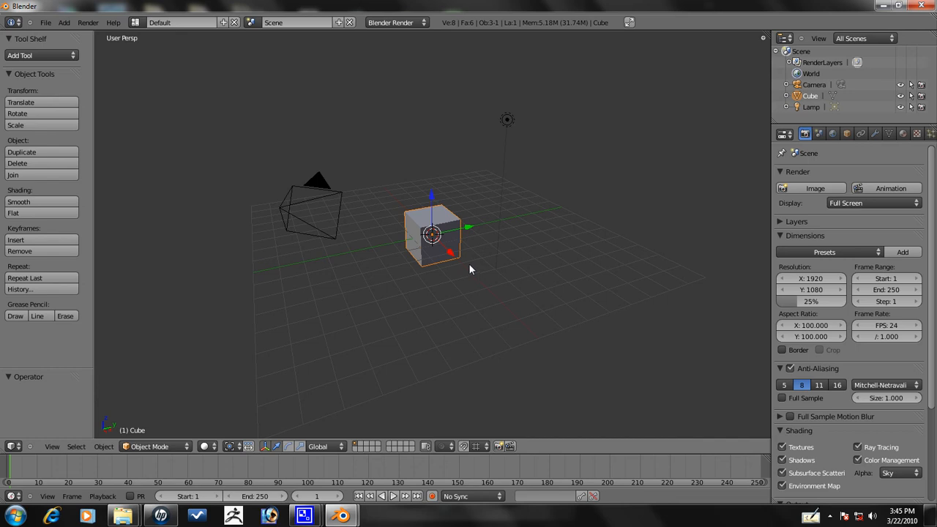
{"action": "mouse_move", "coordinate": [466, 227]}
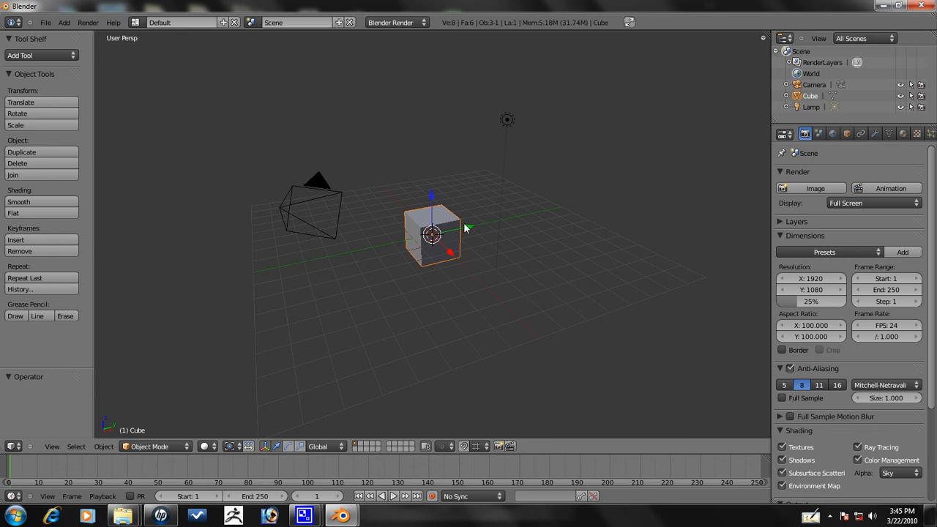
Drag the default cube to a new location in the starter scene
{"action": "left_click_drag", "start_coordinate": [453, 227], "coordinate": [439, 274]}
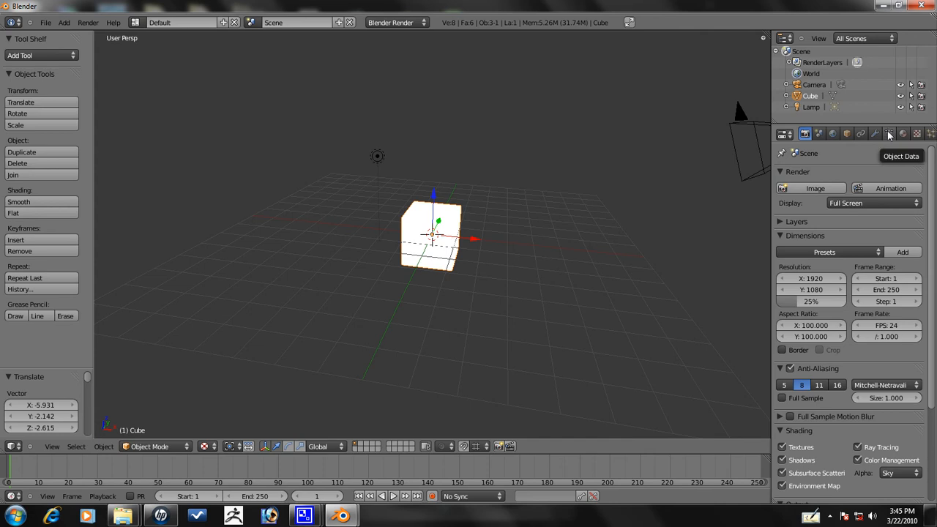
Remove the cube's UV texture from its Object Data settings
{"action": "left_click", "coordinate": [888, 133]}
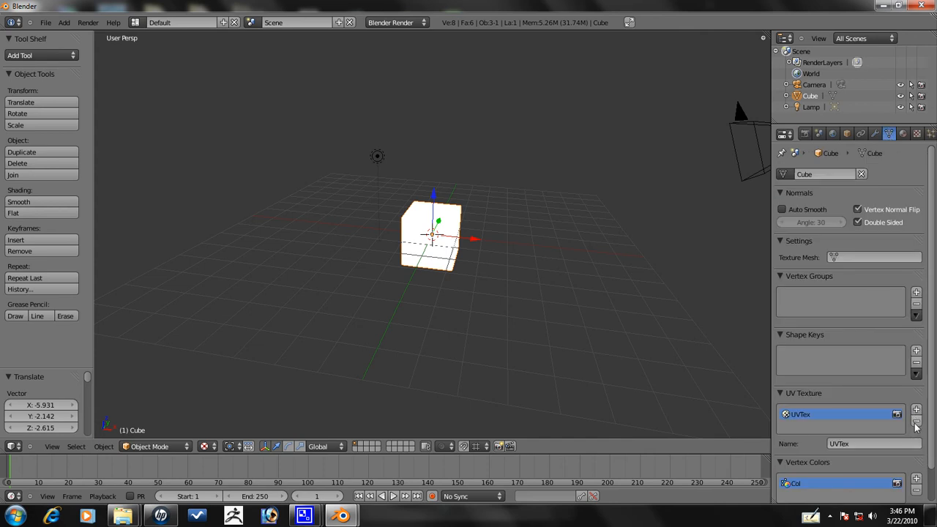
{"action": "left_click", "coordinate": [915, 422]}
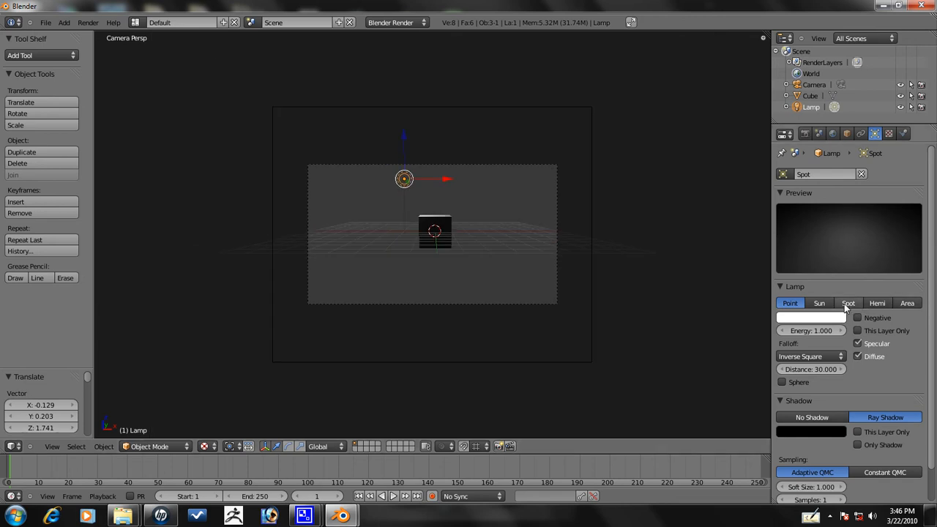
Add a sun lamp, tilt it toward the cube, and return from a test render
{"action": "left_click", "coordinate": [819, 303]}
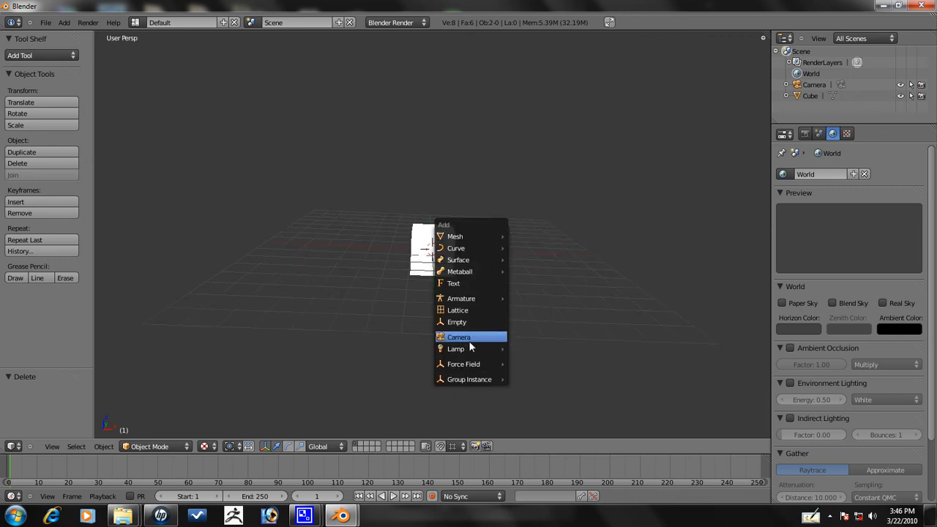
{"action": "left_click", "coordinate": [455, 348]}
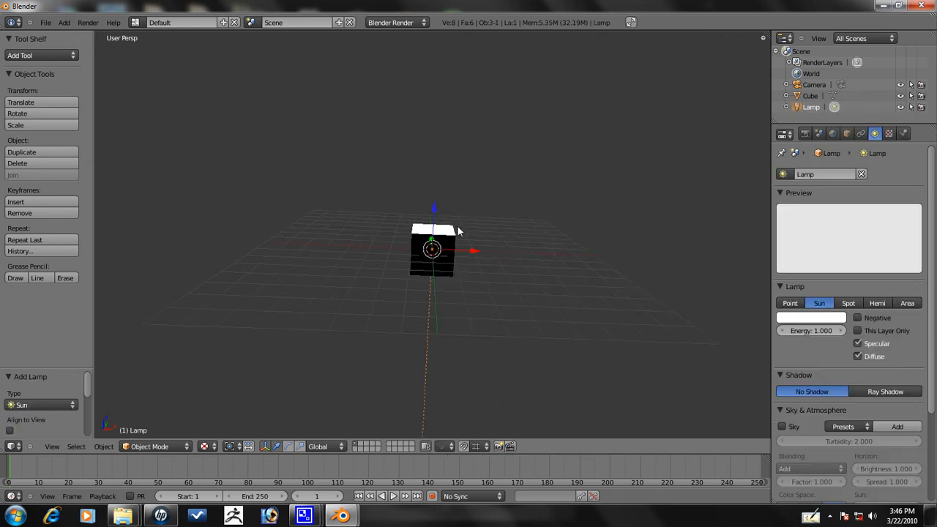
{"action": "left_click_drag", "start_coordinate": [432, 249], "coordinate": [428, 166]}
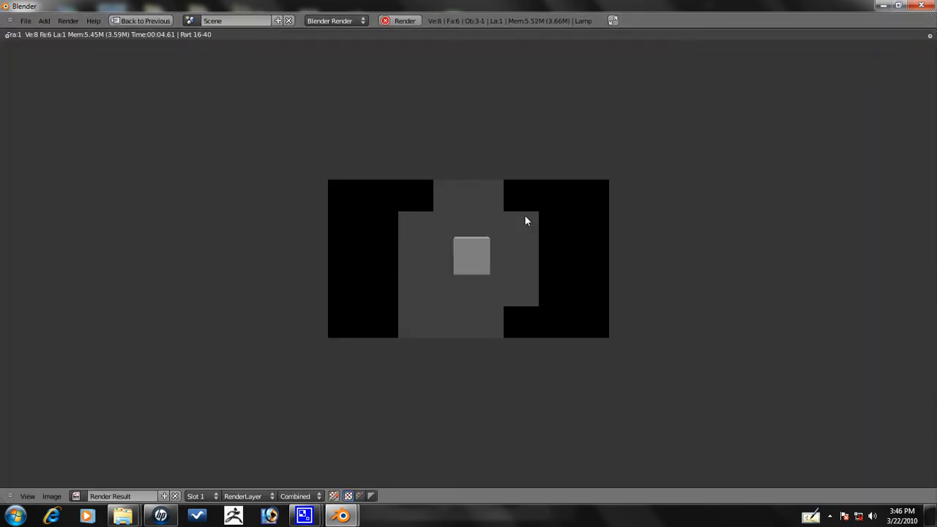
{"action": "left_click", "coordinate": [46, 22]}
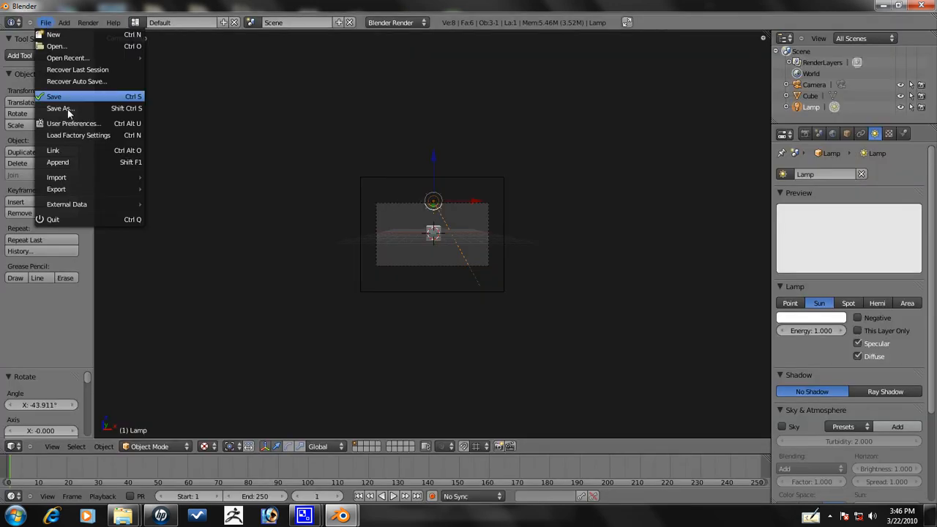
{"action": "left_click", "coordinate": [60, 108]}
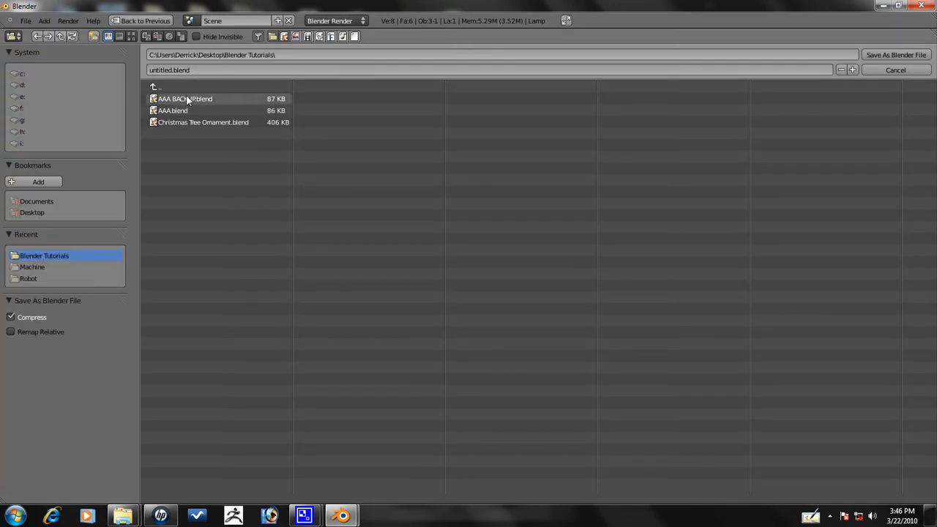
{"action": "left_click", "coordinate": [895, 70]}
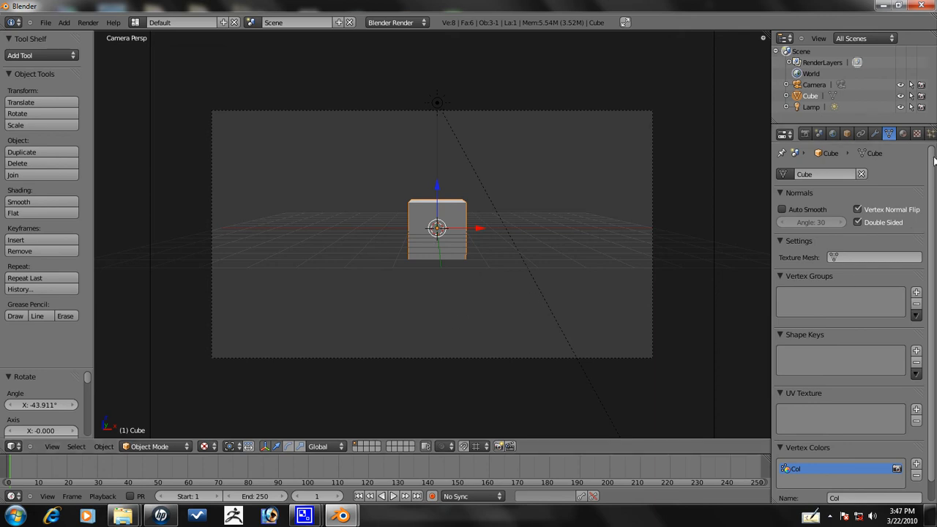
Under Post Processing, enable Edge with a light green colour and threshold 255
{"action": "left_click", "coordinate": [804, 133]}
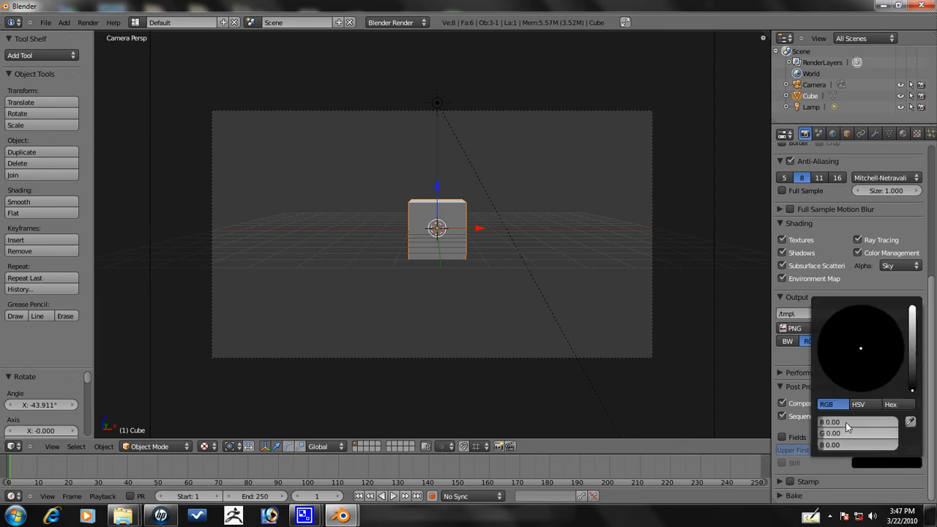
{"action": "left_click", "coordinate": [856, 421]}
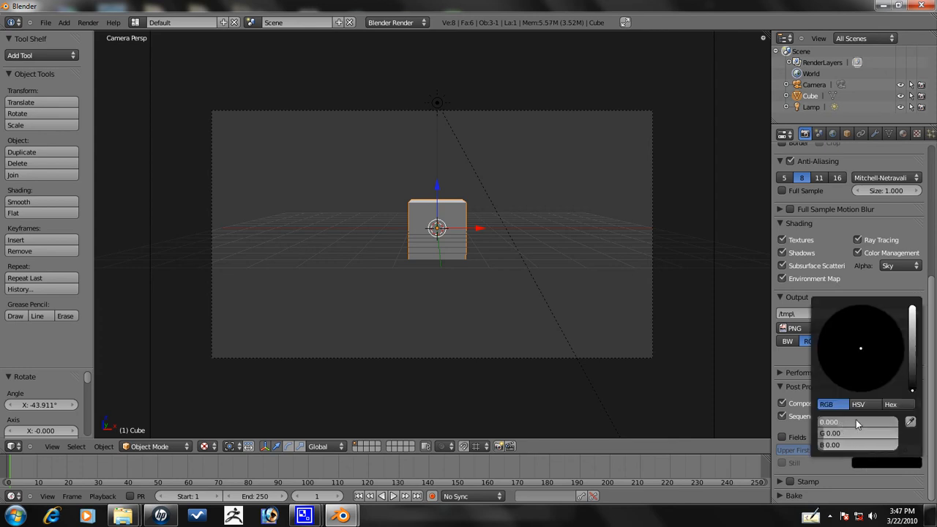
{"action": "left_click", "coordinate": [856, 422]}
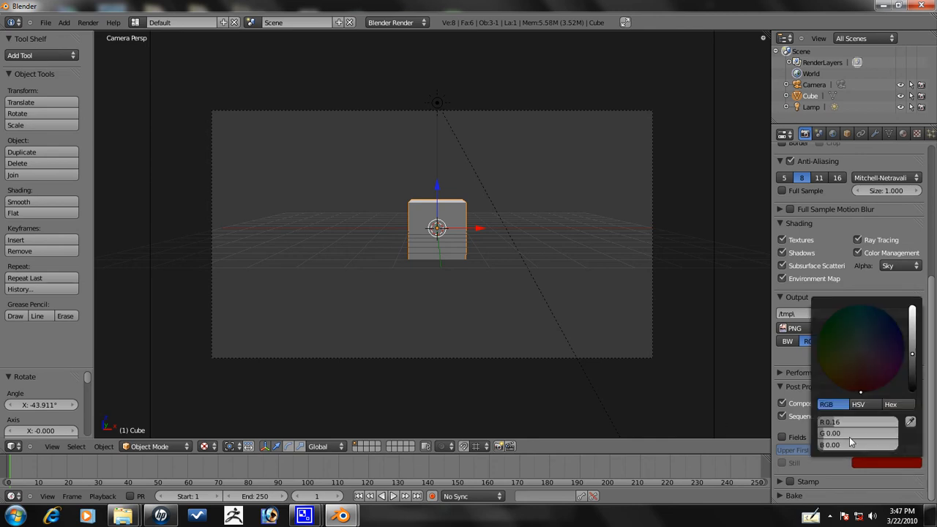
{"action": "left_click", "coordinate": [830, 329]}
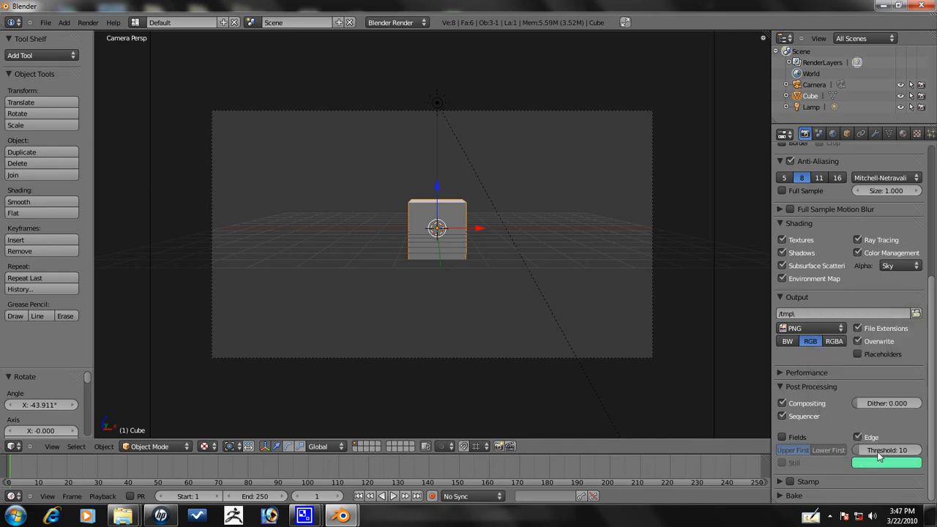
{"action": "mouse_move", "coordinate": [891, 489]}
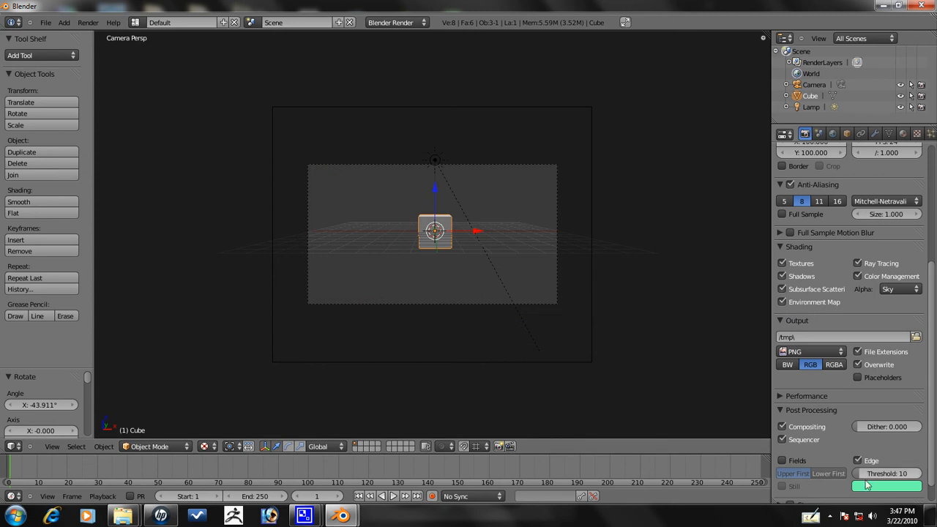
{"action": "left_click_drag", "start_coordinate": [886, 473], "coordinate": [930, 473]}
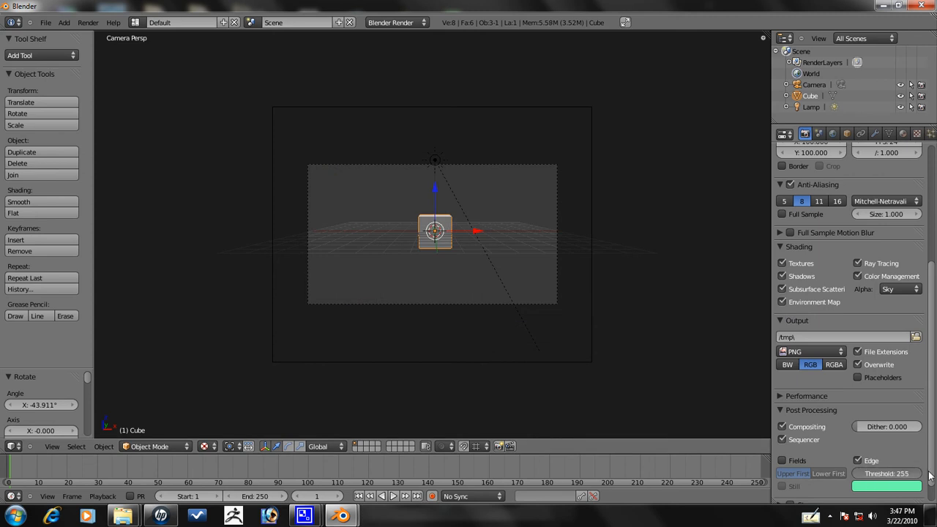
{"action": "left_click_drag", "start_coordinate": [900, 473], "coordinate": [886, 472]}
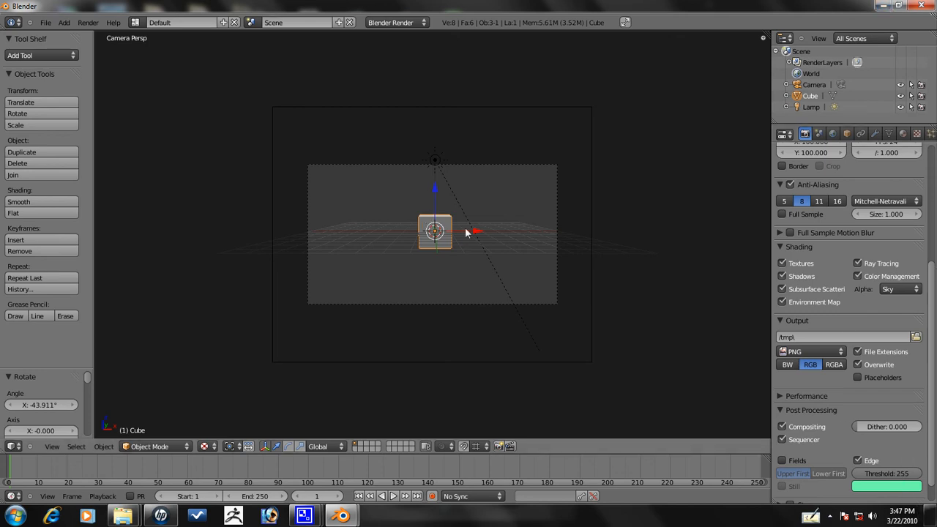
{"action": "mouse_move", "coordinate": [419, 256]}
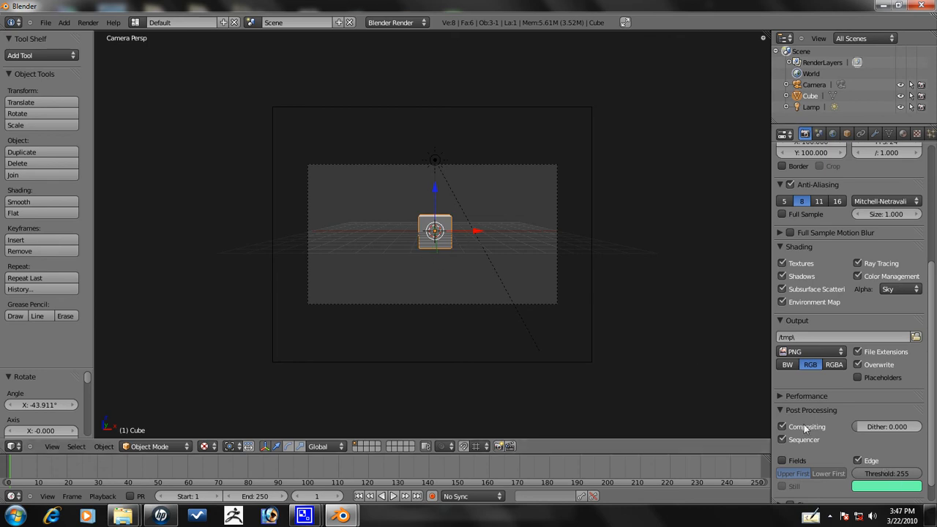
{"action": "mouse_move", "coordinate": [501, 191]}
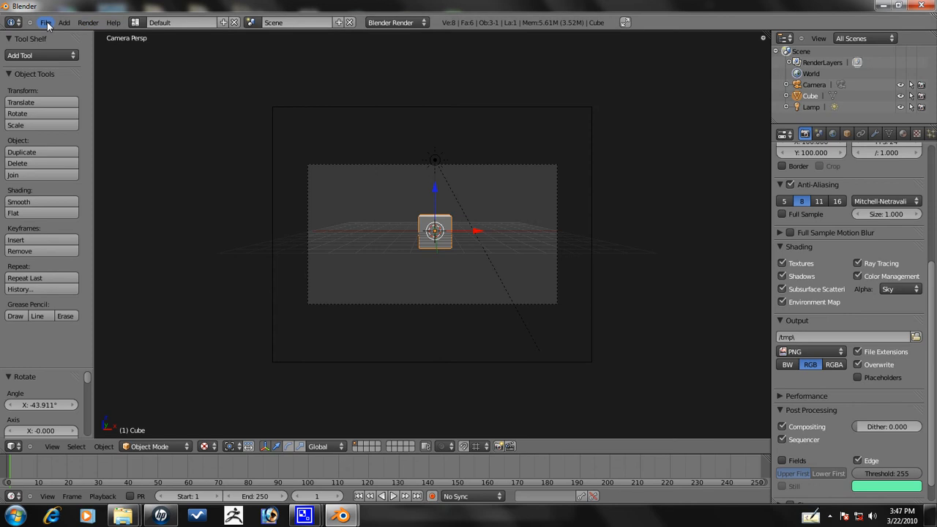
Save over AAA BACKUP.blend in the Blender Tutorials folder
{"action": "left_click", "coordinate": [46, 23]}
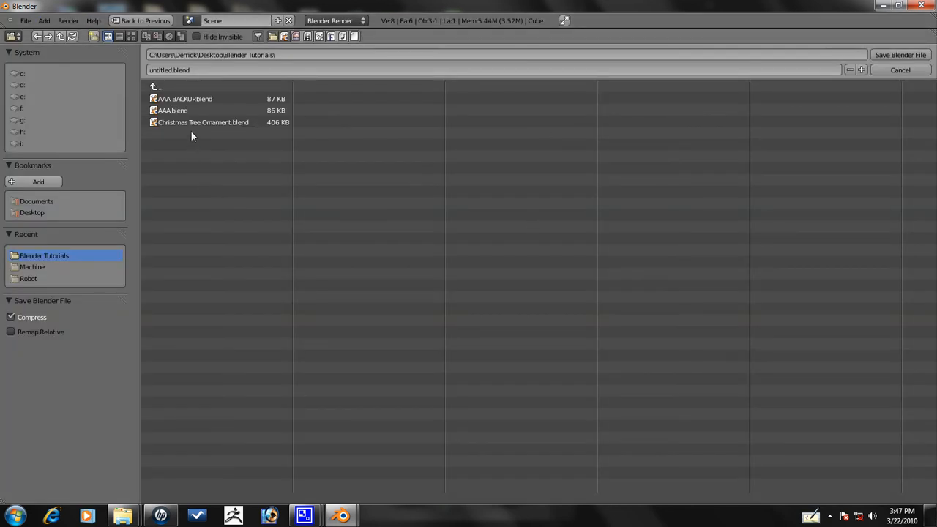
{"action": "left_click", "coordinate": [184, 99]}
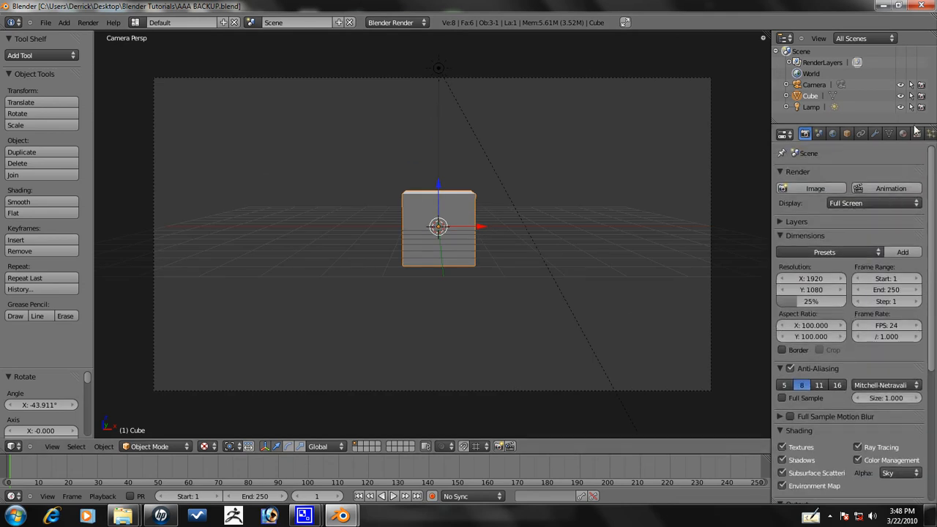
Give the cube a new material with a bright red diffuse colour
{"action": "left_click", "coordinate": [902, 133]}
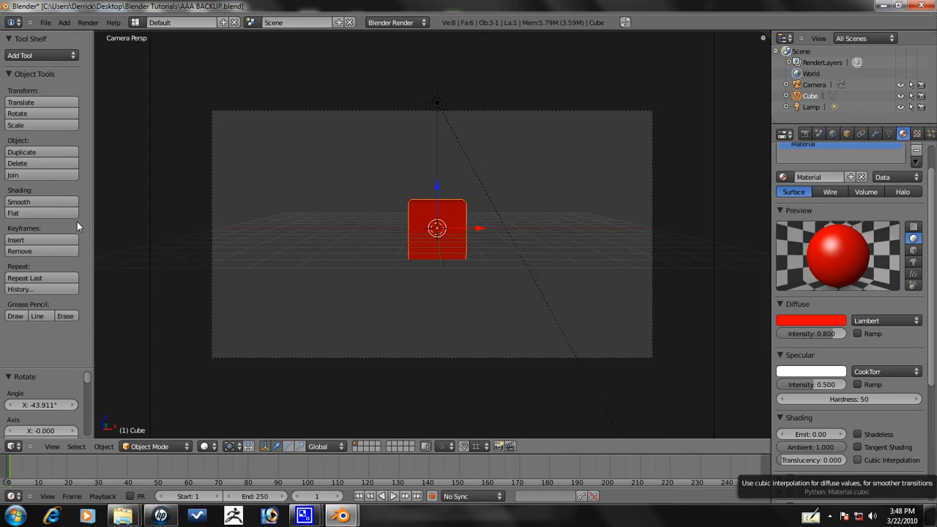
{"action": "mouse_move", "coordinate": [578, 219]}
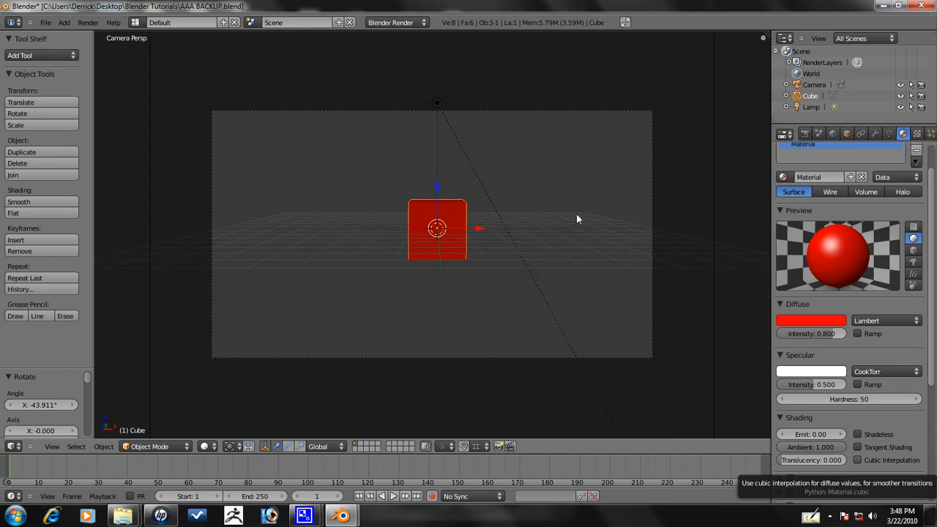
{"action": "mouse_move", "coordinate": [441, 204]}
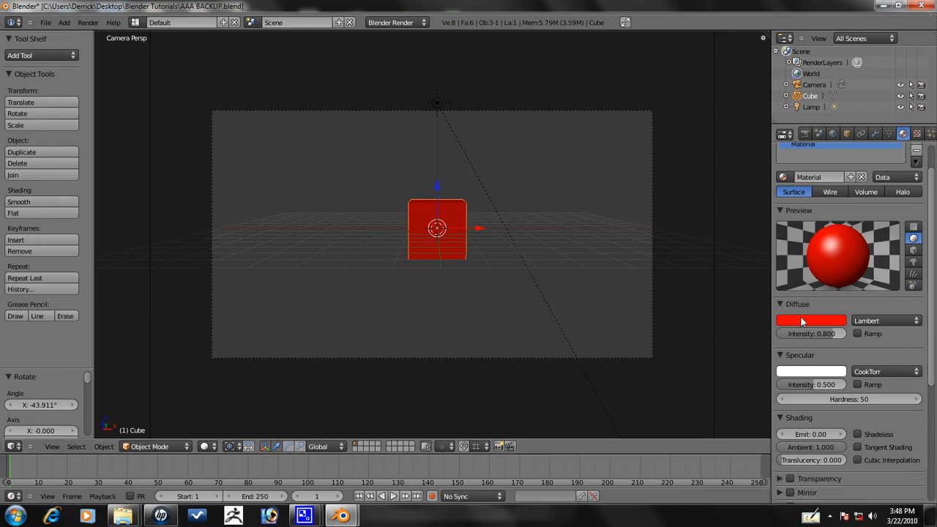
{"action": "mouse_move", "coordinate": [801, 321]}
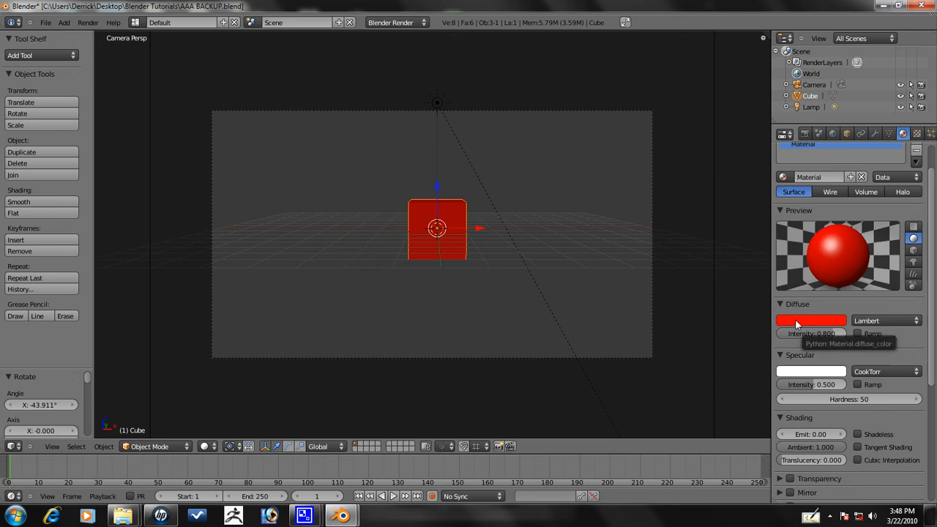
Keyframe the cube's red diffuse colour, then key a new colour at frame 450
{"action": "left_click", "coordinate": [810, 320]}
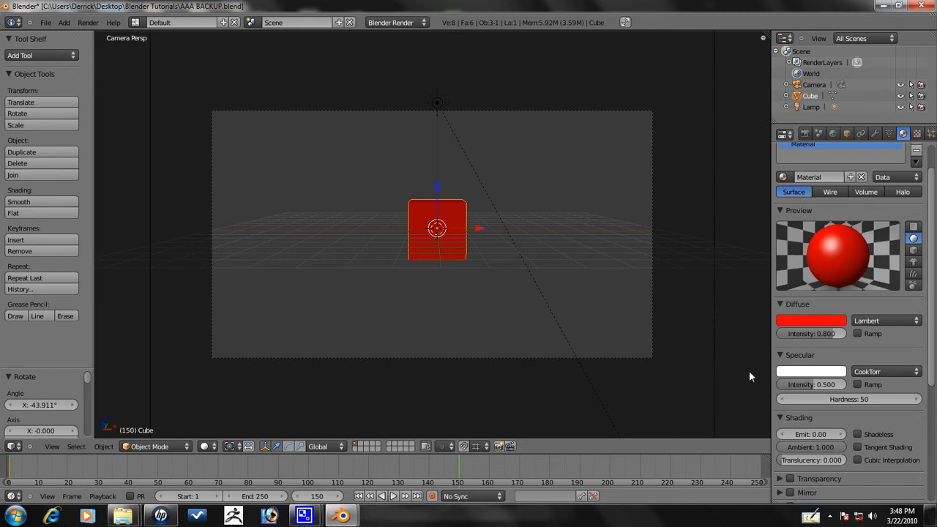
{"action": "left_click", "coordinate": [810, 319]}
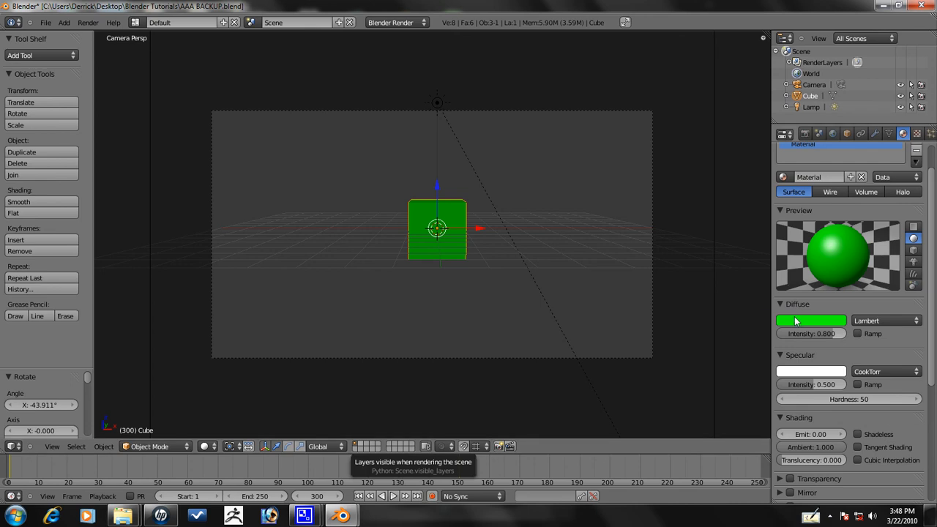
{"action": "left_click", "coordinate": [810, 320]}
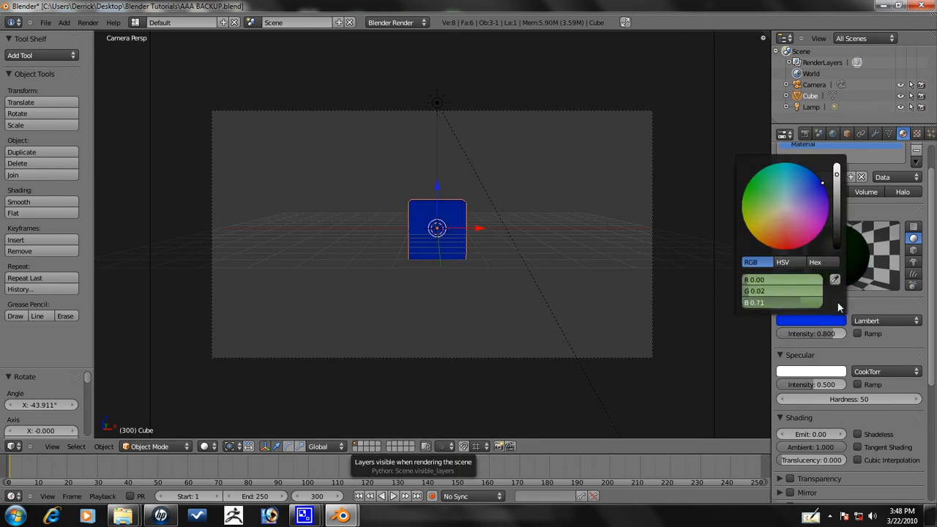
{"action": "left_click", "coordinate": [811, 320]}
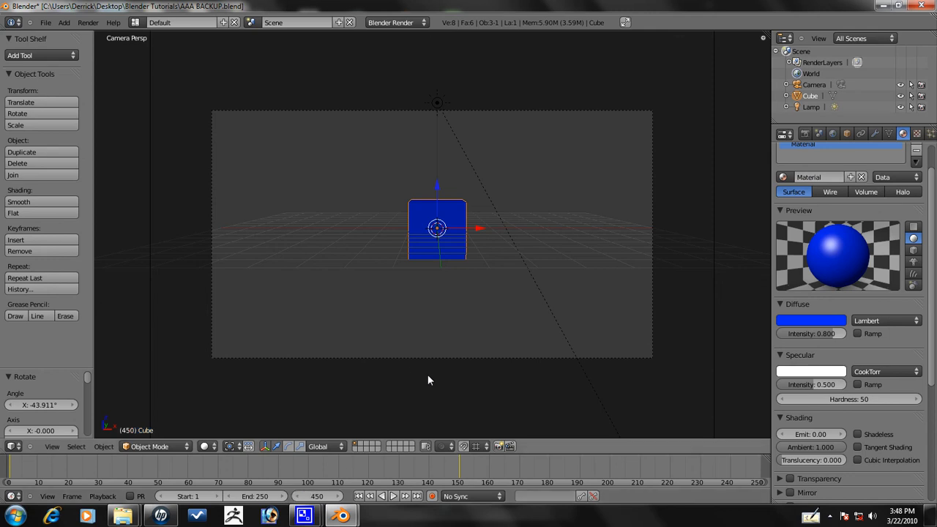
{"action": "left_click", "coordinate": [811, 320]}
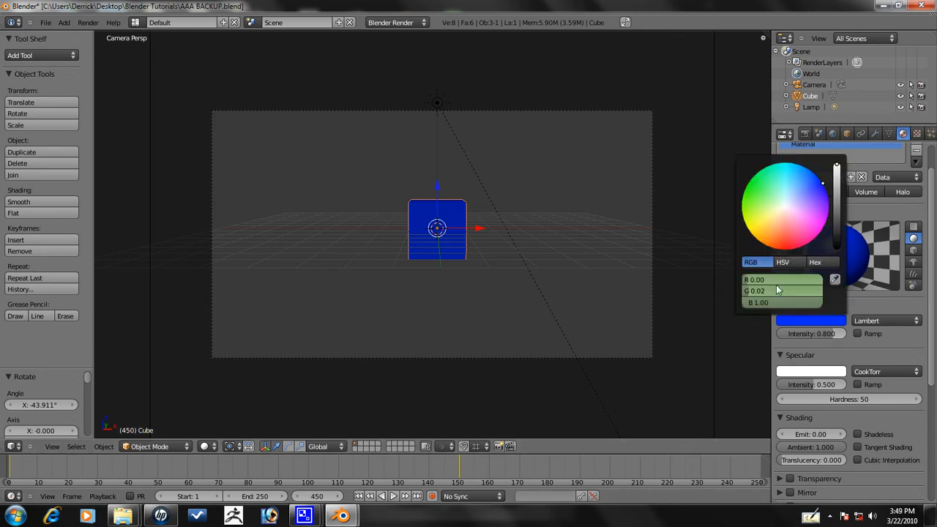
{"action": "left_click", "coordinate": [782, 280]}
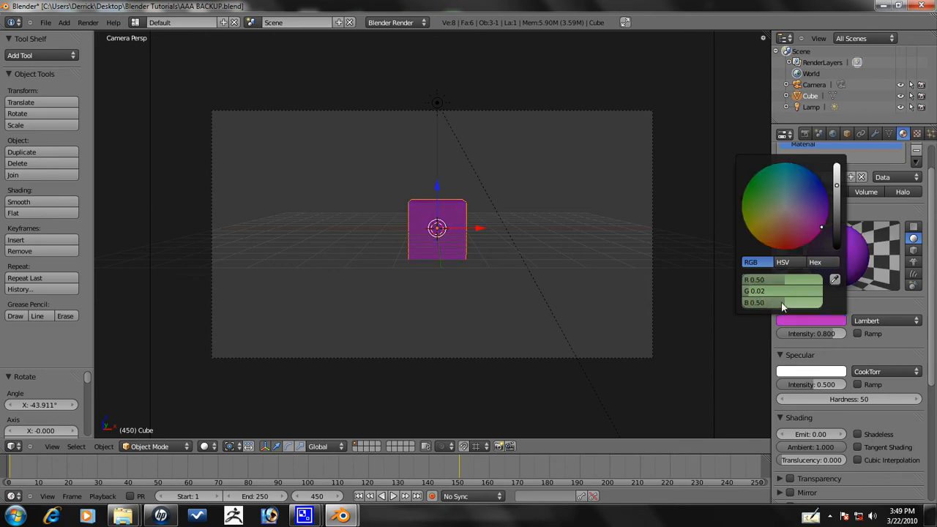
Key further diffuse colours at frames 600, 750 and 900, ending on blue
{"action": "left_click", "coordinate": [811, 321]}
{"action": "type", "text": "600"}
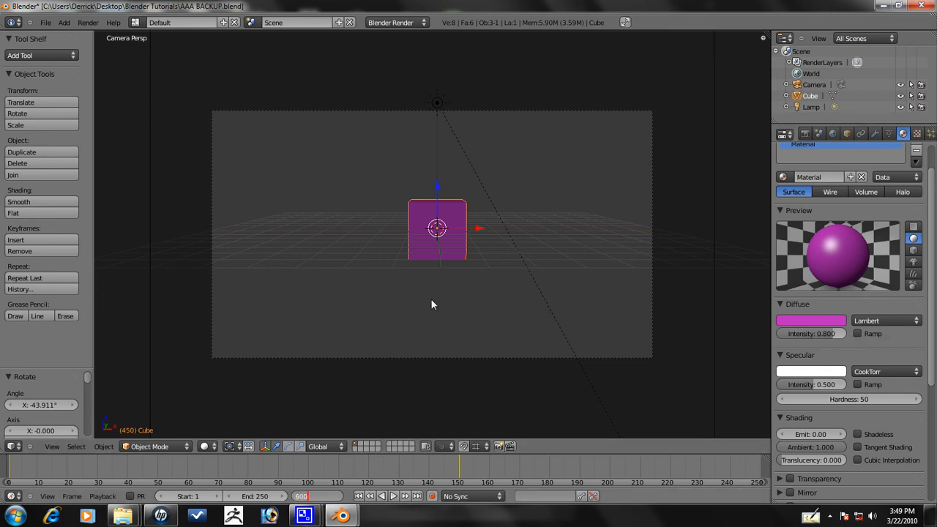
{"action": "left_click", "coordinate": [810, 320]}
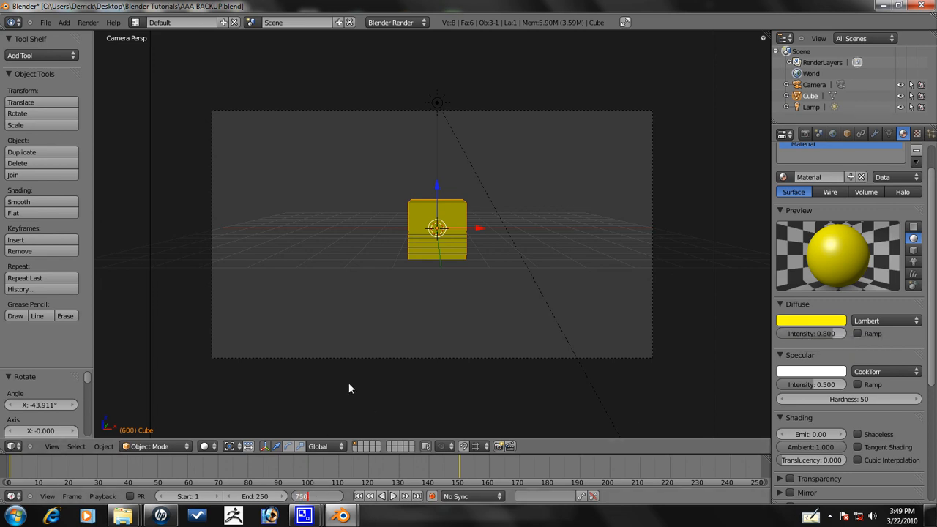
{"action": "left_click", "coordinate": [810, 319]}
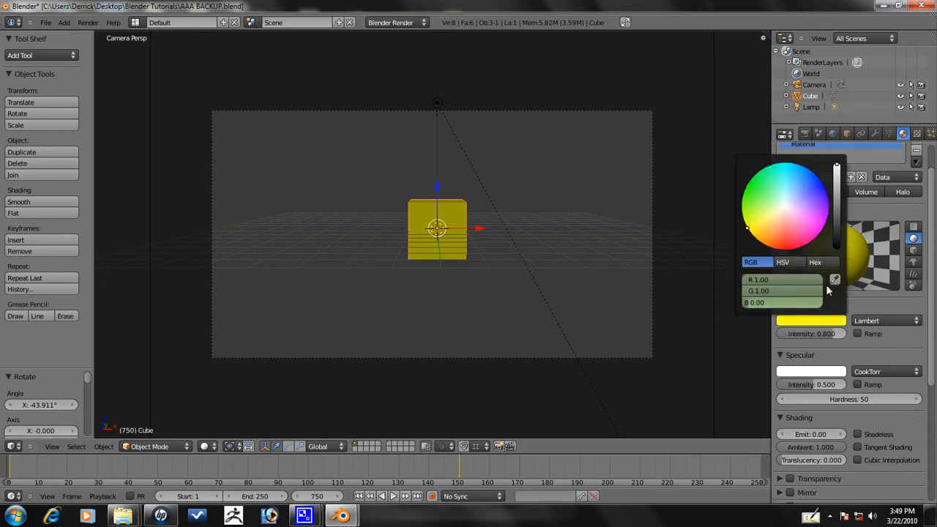
{"action": "mouse_move", "coordinate": [811, 296]}
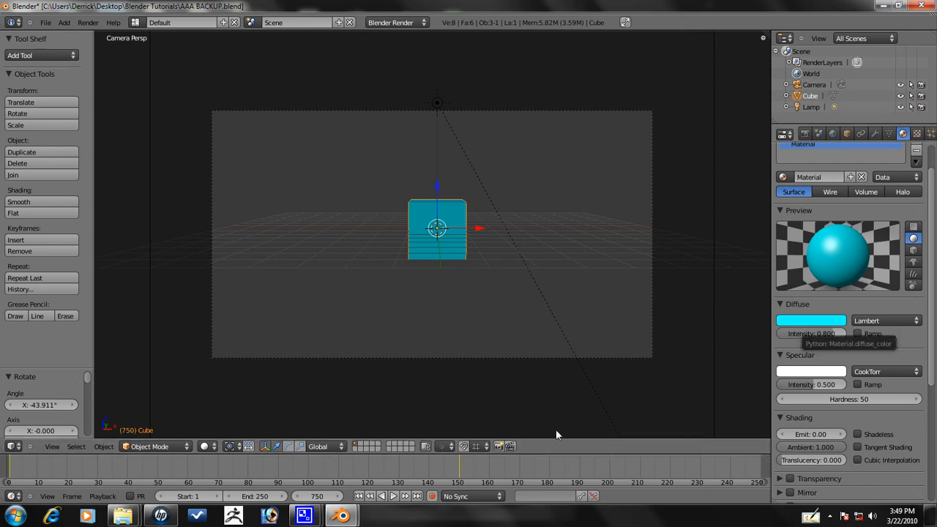
{"action": "mouse_move", "coordinate": [386, 470]}
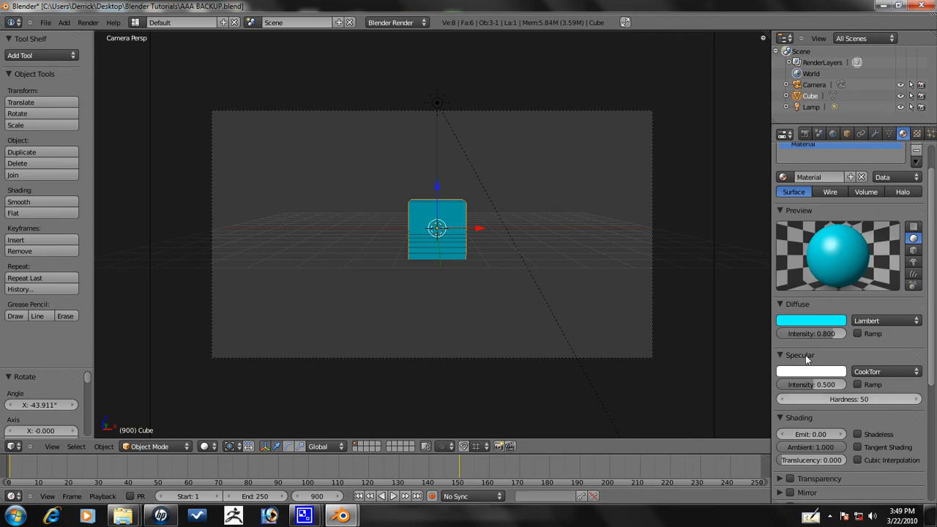
{"action": "left_click", "coordinate": [811, 320]}
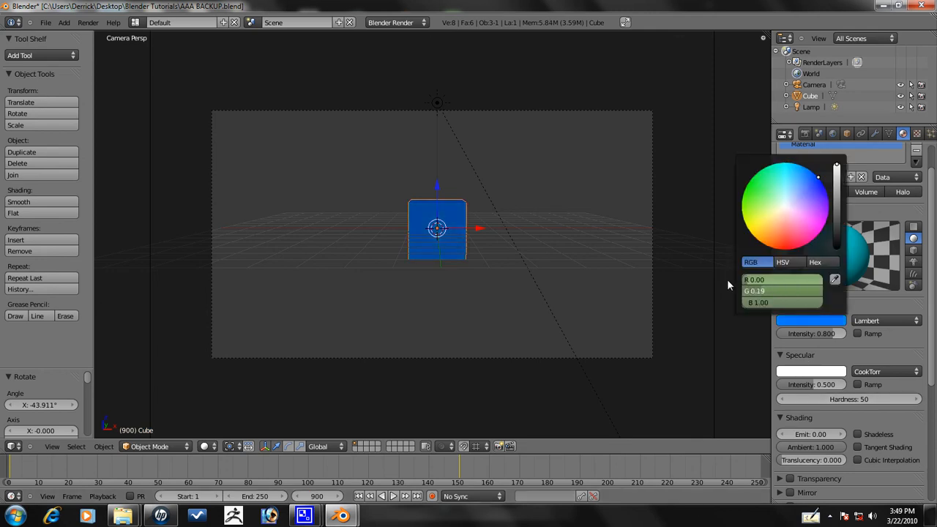
{"action": "left_click", "coordinate": [822, 228]}
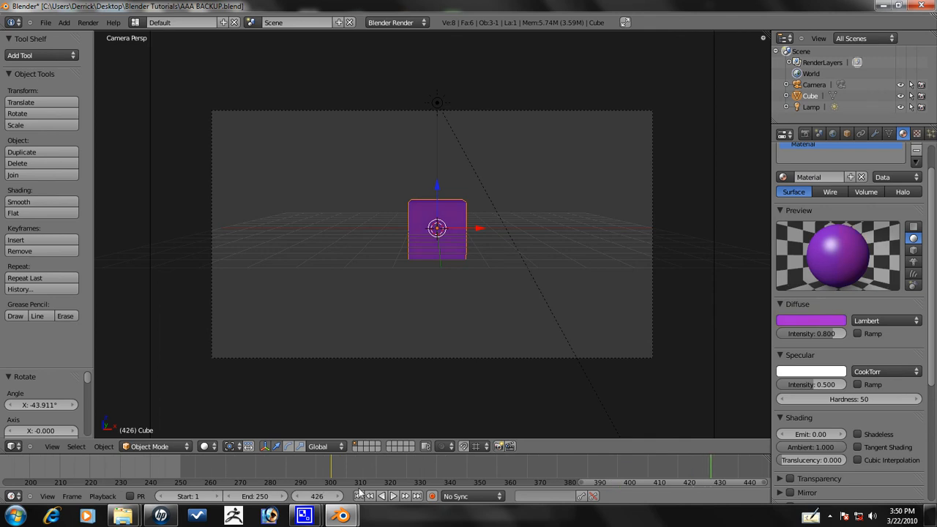
Jump back to frame 1 with the cube showing red again
{"action": "left_click", "coordinate": [46, 22]}
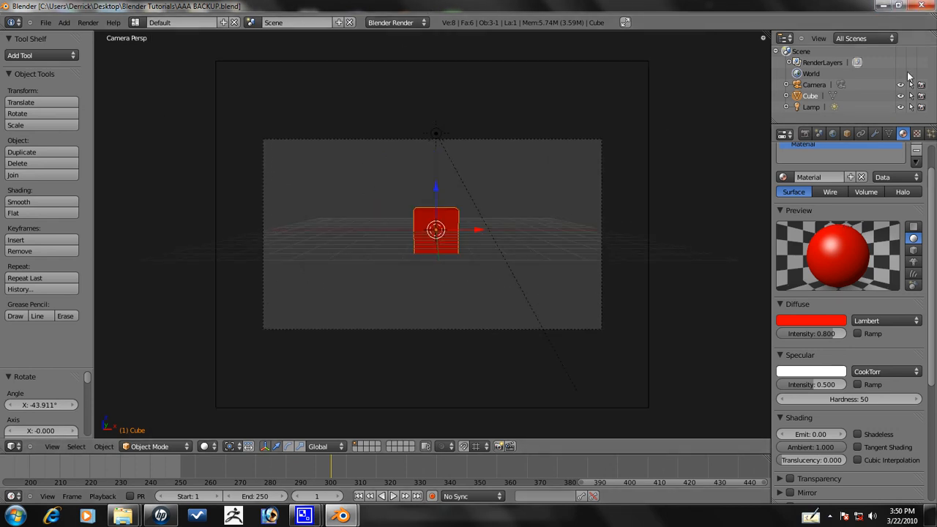
{"action": "left_click", "coordinate": [832, 133]}
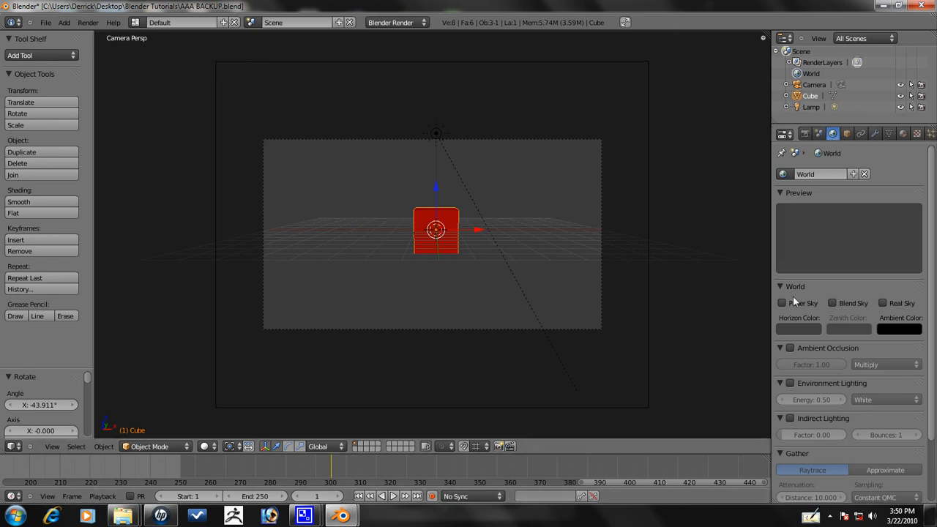
Enable Blend Sky and set a green horizon and red zenith colour
{"action": "left_click", "coordinate": [832, 302]}
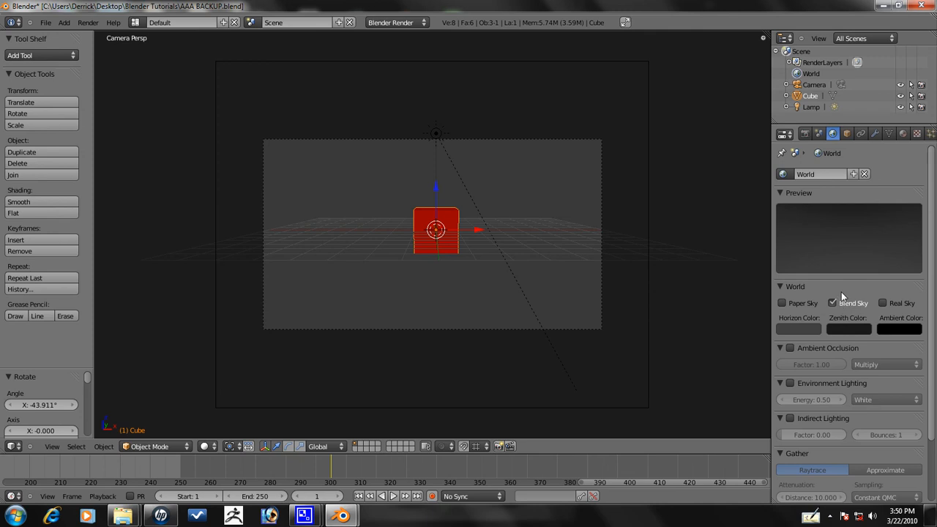
{"action": "left_click", "coordinate": [798, 330]}
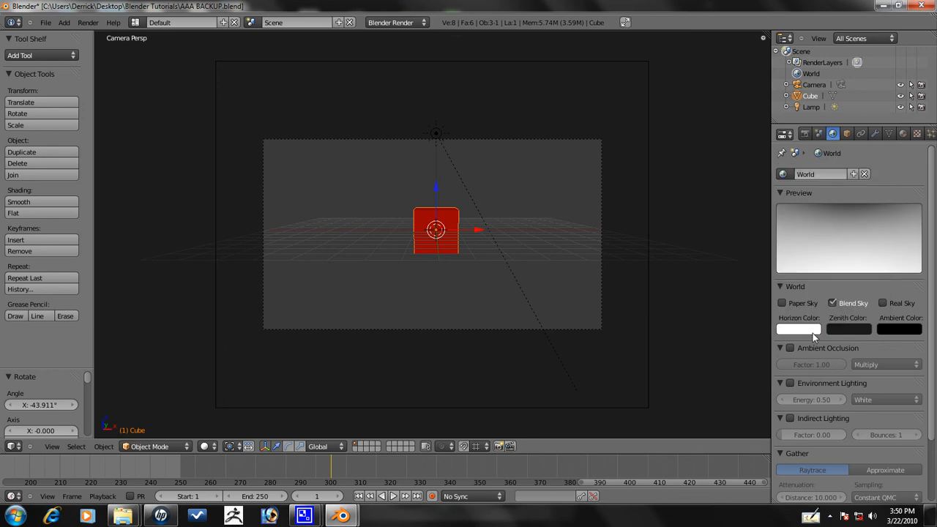
{"action": "left_click", "coordinate": [797, 329]}
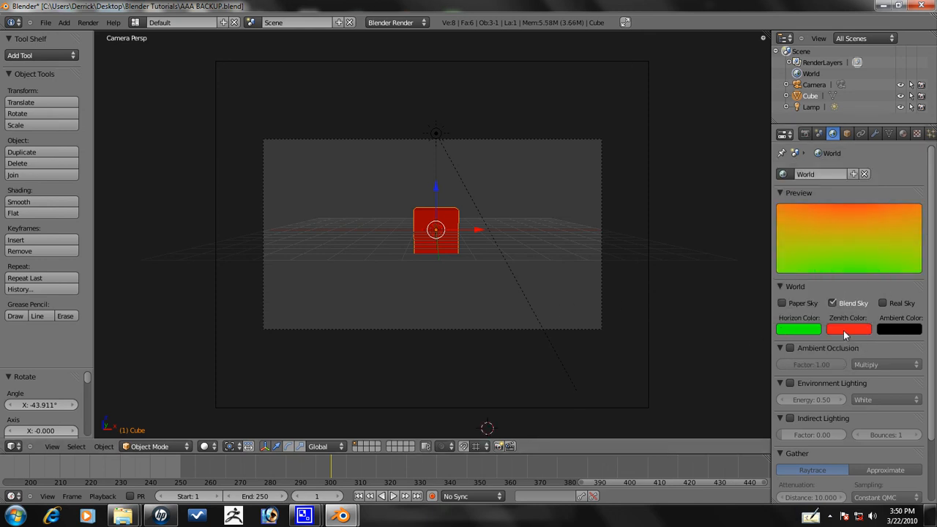
{"action": "left_click", "coordinate": [848, 328]}
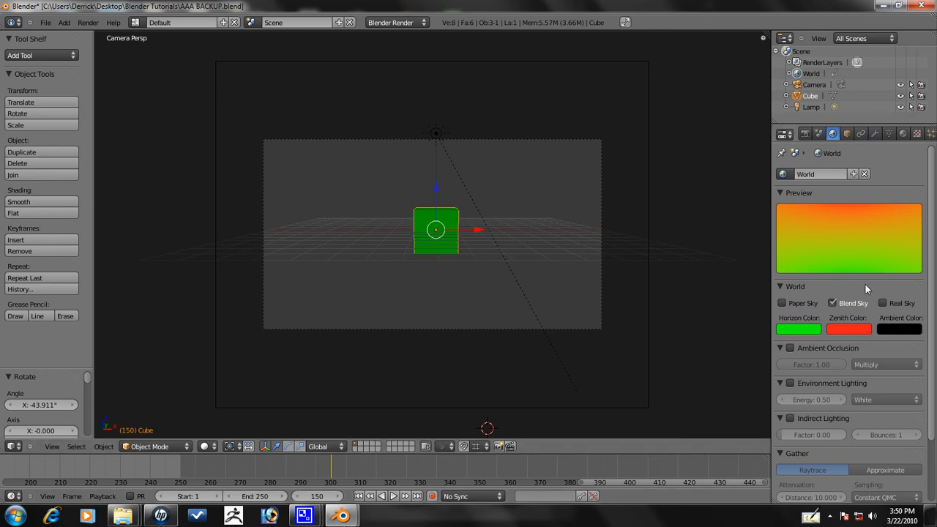
At a later frame, change the horizon to red and the zenith to blue
{"action": "left_click", "coordinate": [798, 328]}
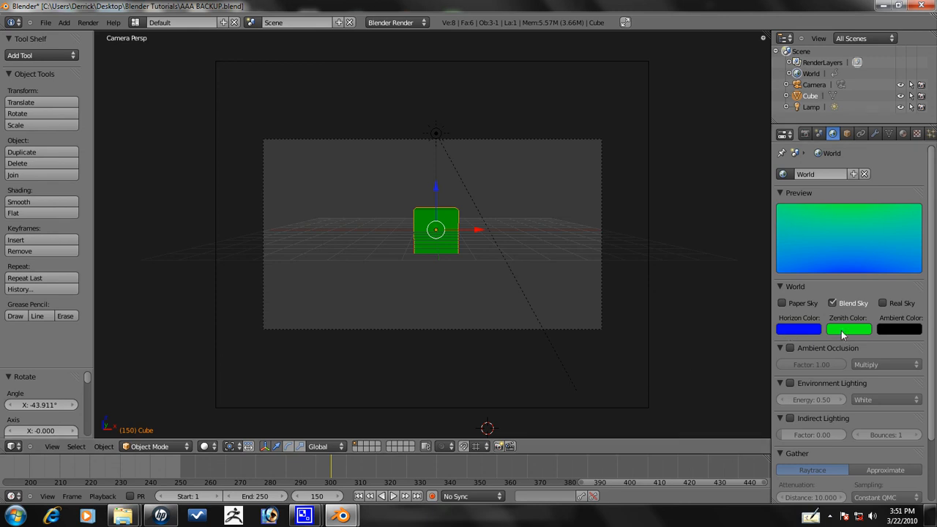
{"action": "left_click", "coordinate": [848, 329]}
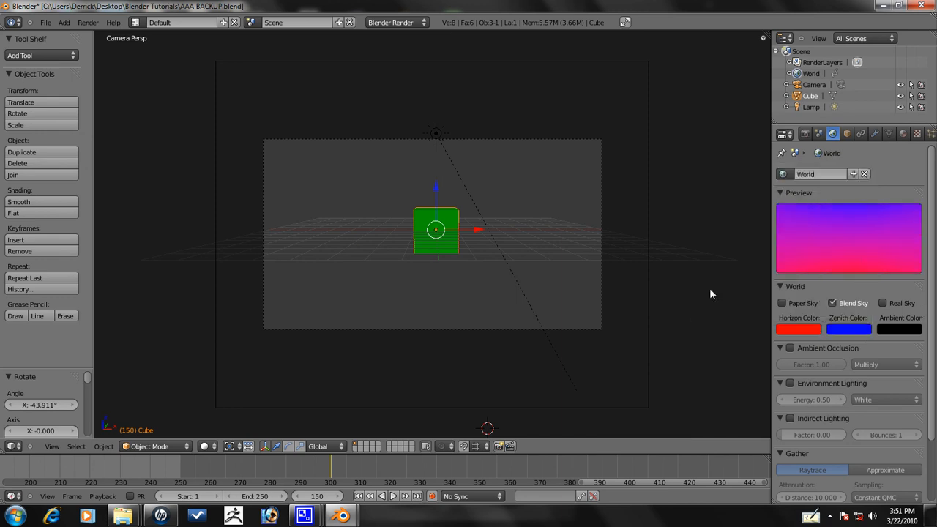
{"action": "mouse_move", "coordinate": [837, 330]}
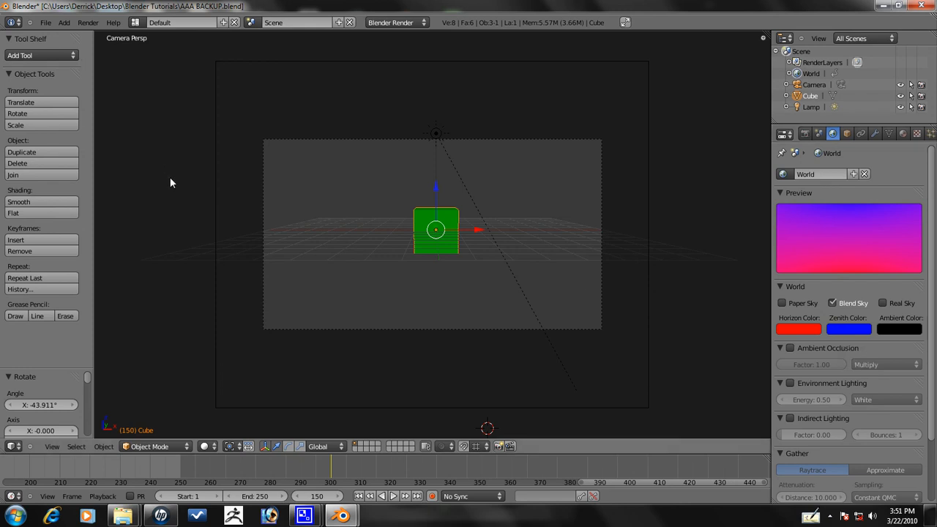
{"action": "mouse_move", "coordinate": [419, 286]}
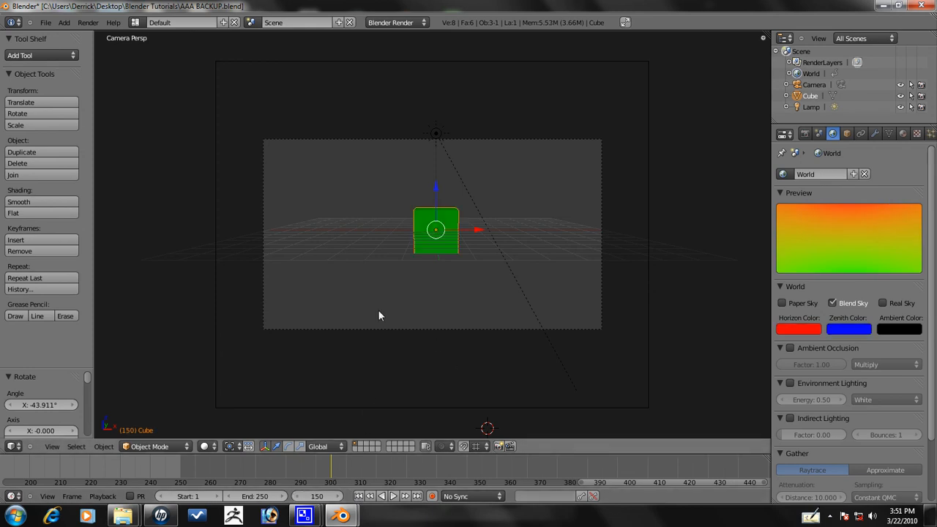
{"action": "left_click", "coordinate": [798, 328]}
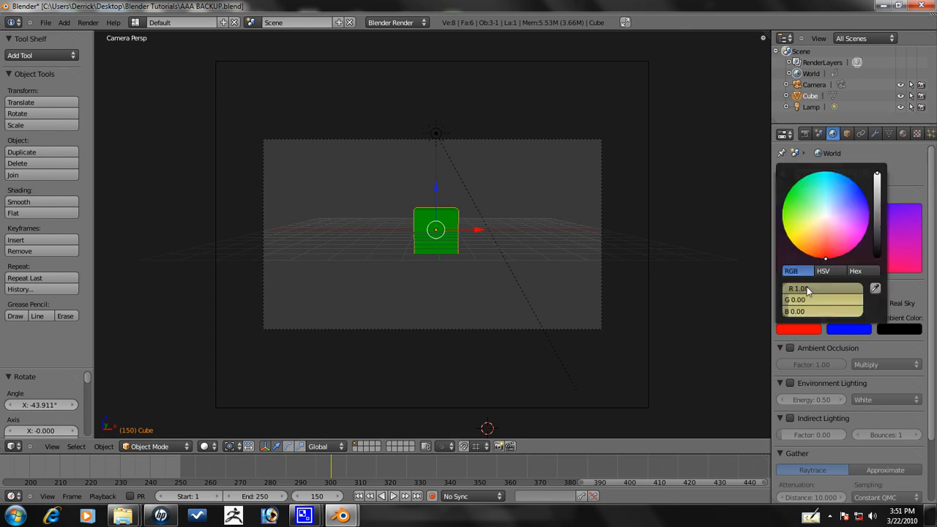
{"action": "mouse_move", "coordinate": [831, 288]}
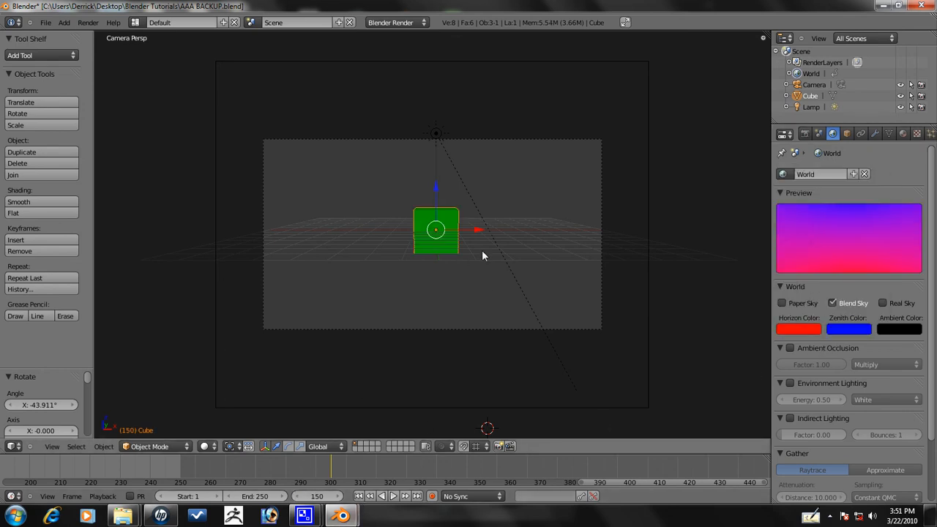
{"action": "left_click", "coordinate": [798, 329]}
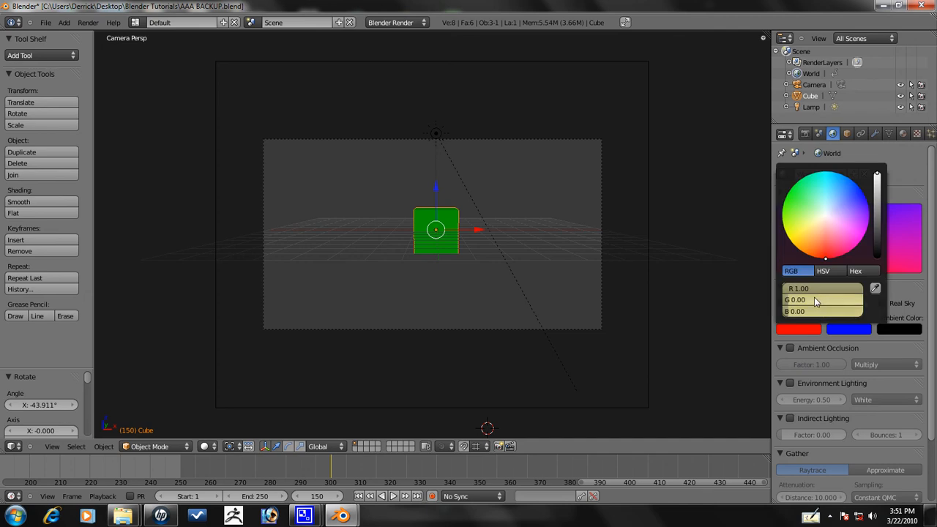
{"action": "mouse_move", "coordinate": [815, 300]}
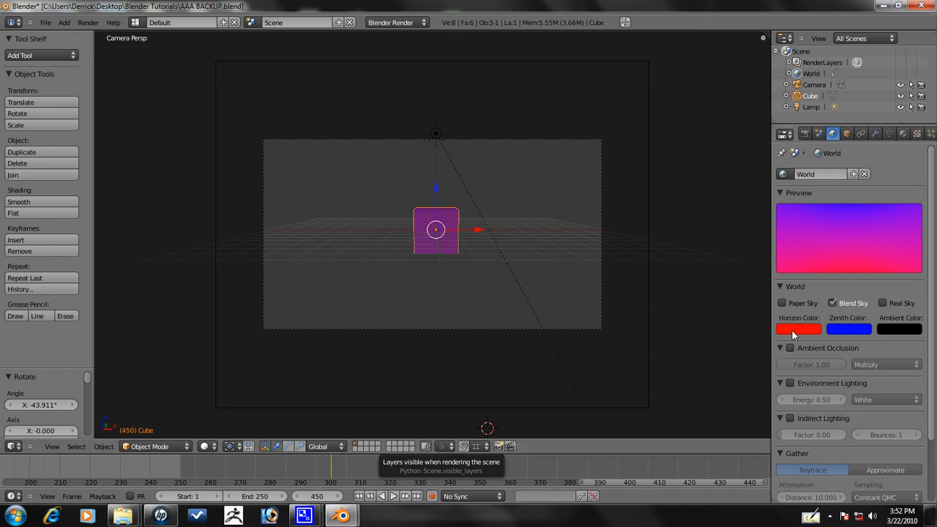
Check the red horizon colour values at frame 450 for keying alongside the blue zenith
{"action": "left_click", "coordinate": [798, 329]}
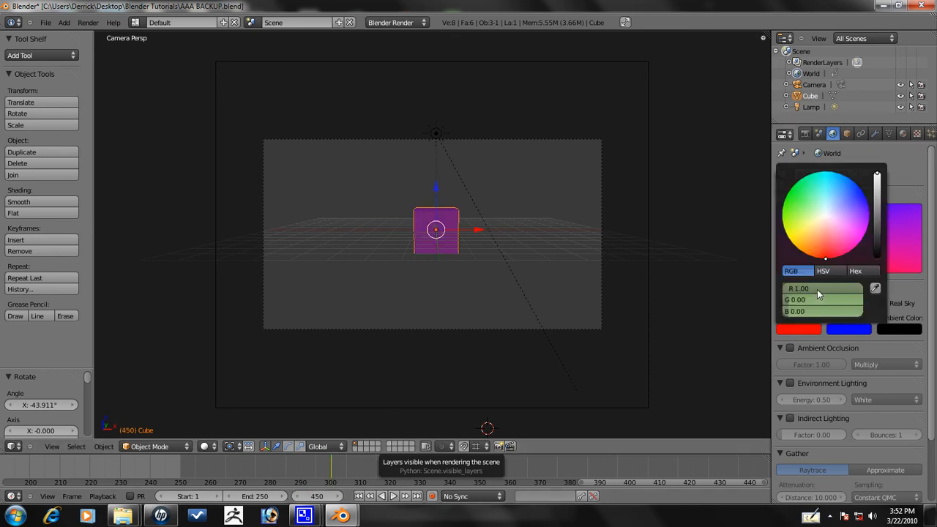
{"action": "mouse_move", "coordinate": [819, 296]}
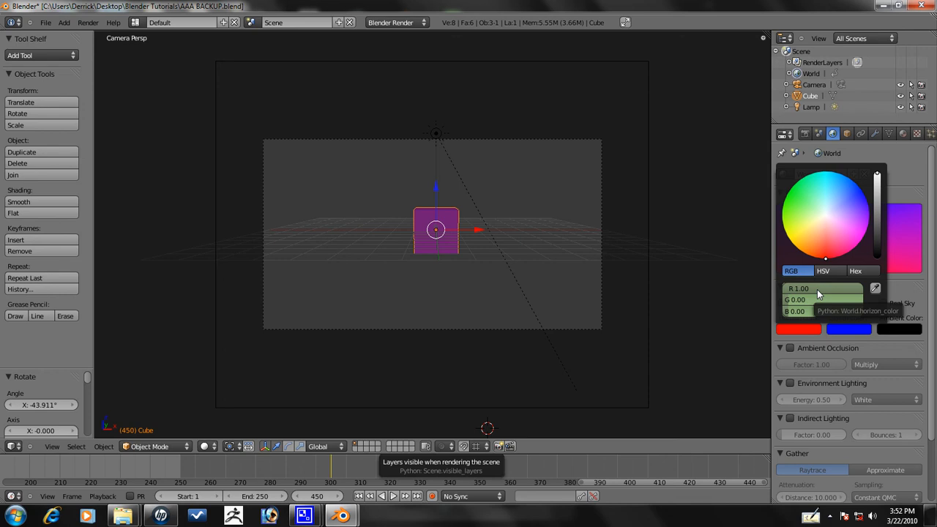
{"action": "mouse_move", "coordinate": [796, 324]}
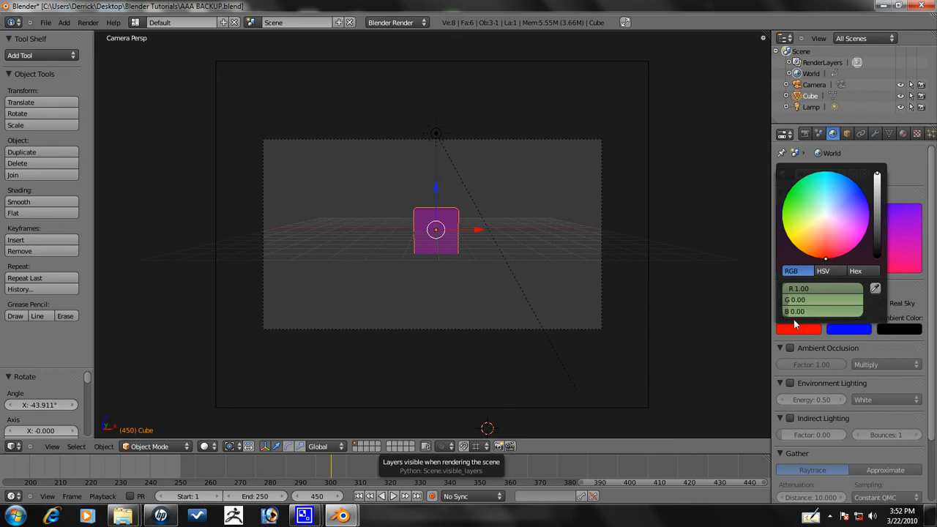
{"action": "left_click", "coordinate": [796, 325]}
{"action": "type", "text": "150"}
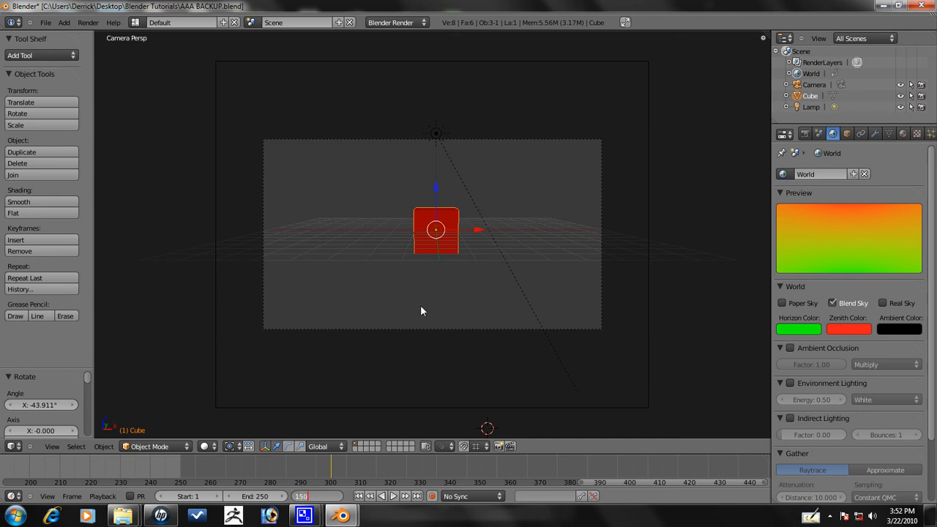
{"action": "left_click", "coordinate": [798, 328]}
{"action": "type", "text": "450"}
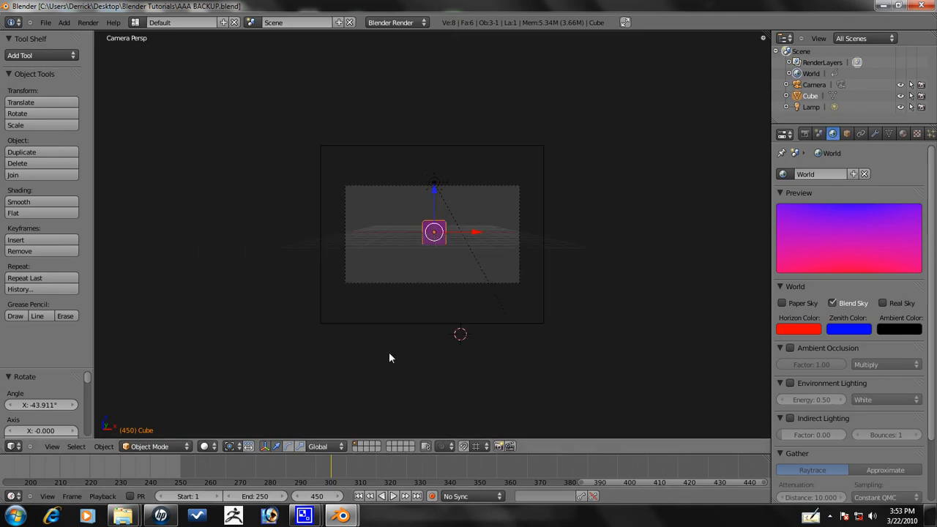
{"action": "mouse_move", "coordinate": [209, 163]}
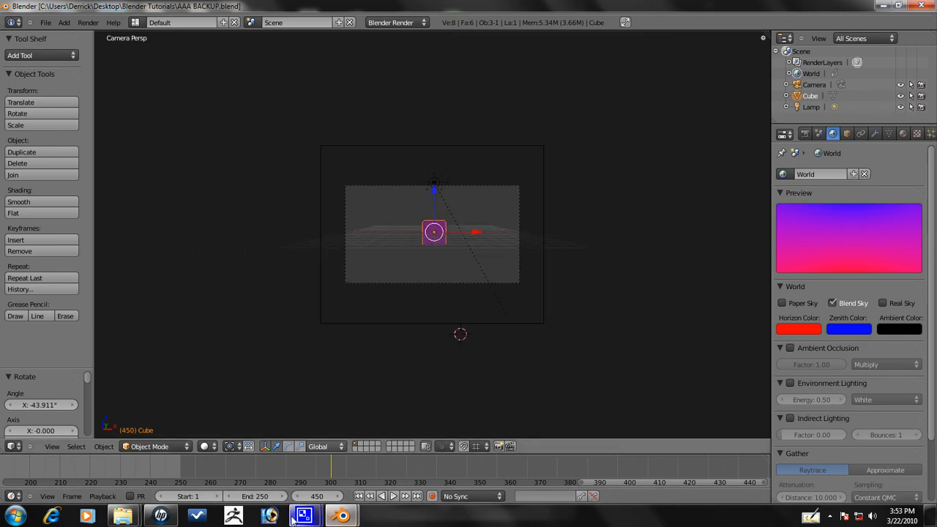
Restore the CamStudio recorder window from the taskbar while capture continues
{"action": "left_click", "coordinate": [303, 514]}
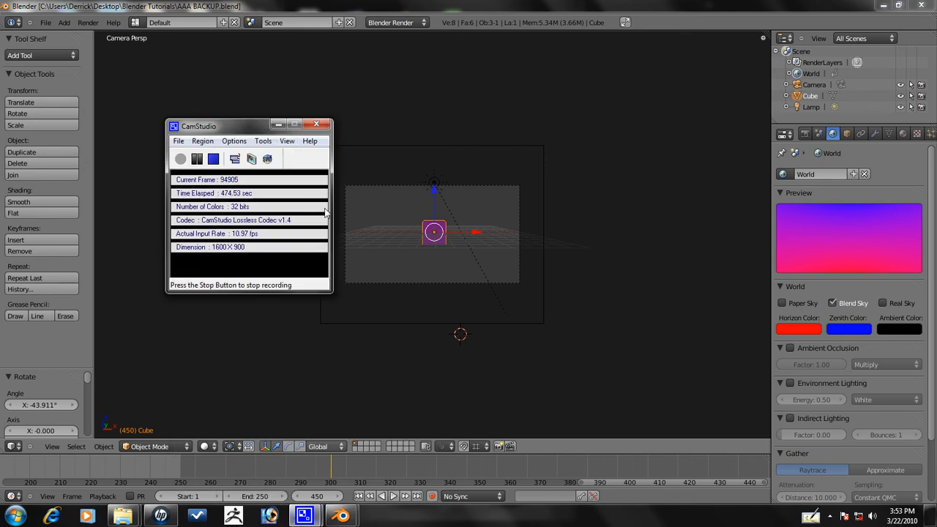
{"action": "mouse_move", "coordinate": [608, 267]}
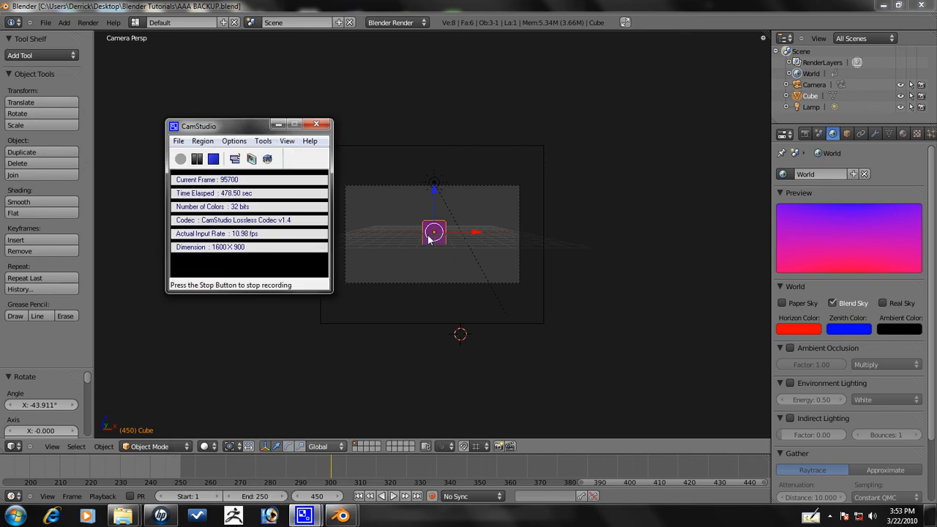
{"action": "mouse_move", "coordinate": [412, 245]}
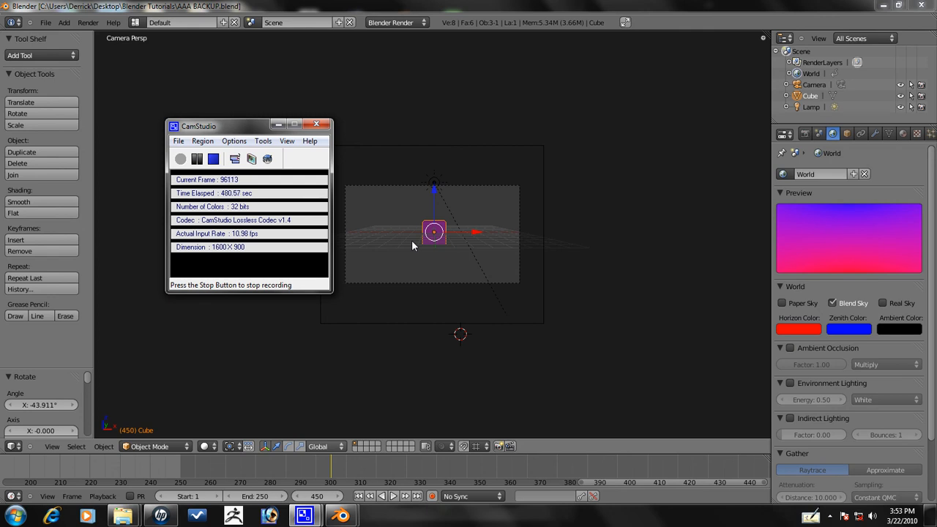